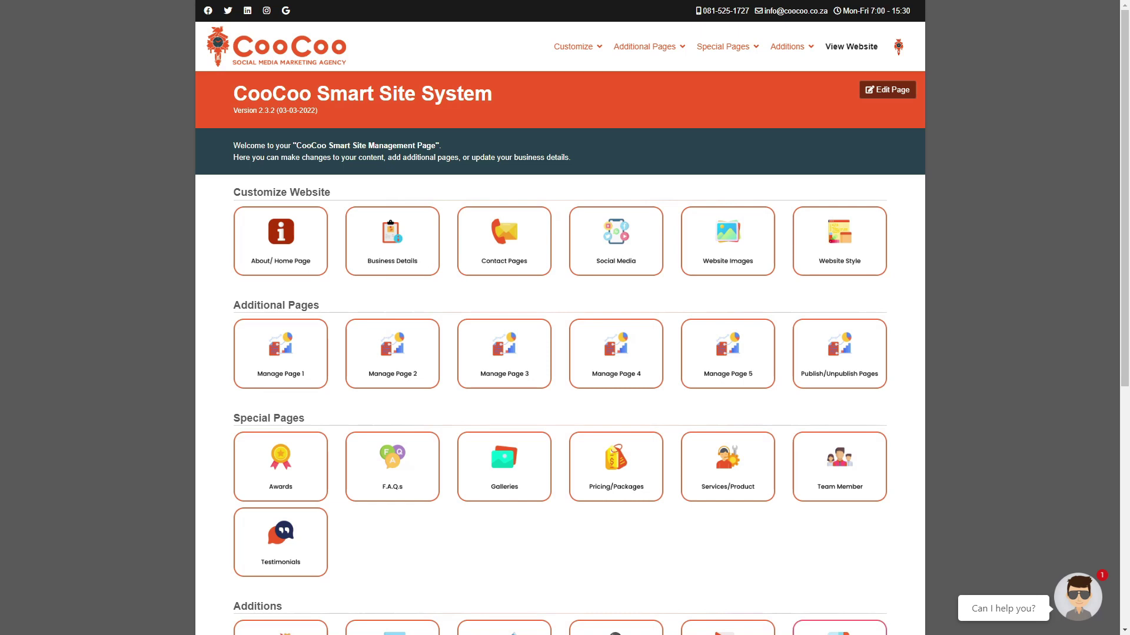
Scroll the dashboard to the Additions area to start a Standard Blog Post
{"action": "scroll", "scroll_direction": "down", "scroll_amount": 3}
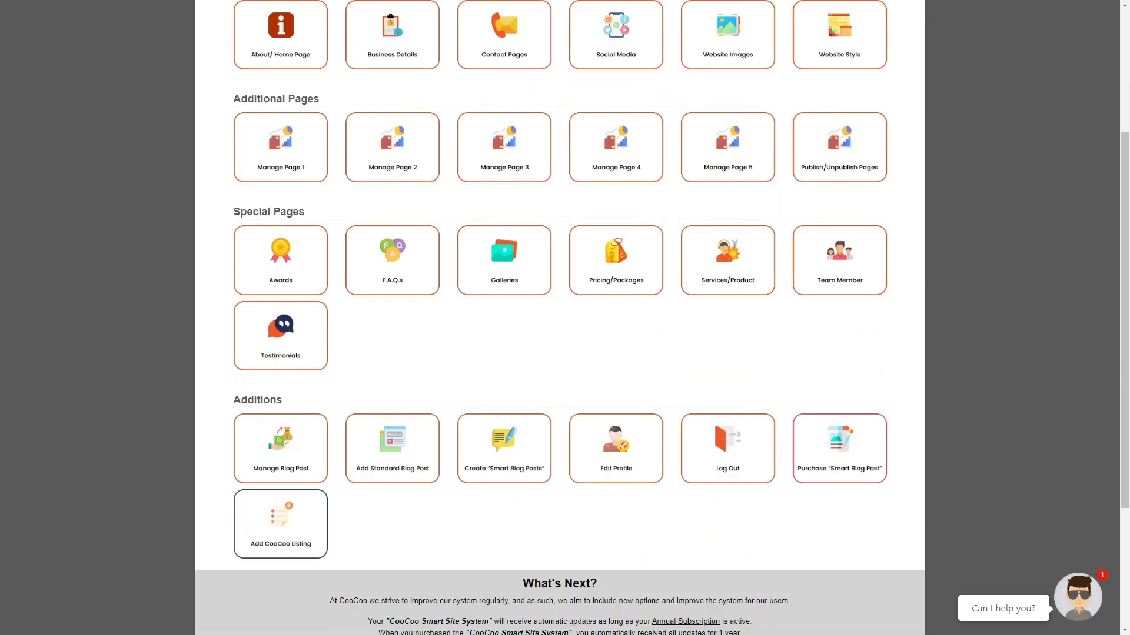
{"action": "scroll", "scroll_direction": "down", "scroll_amount": 3}
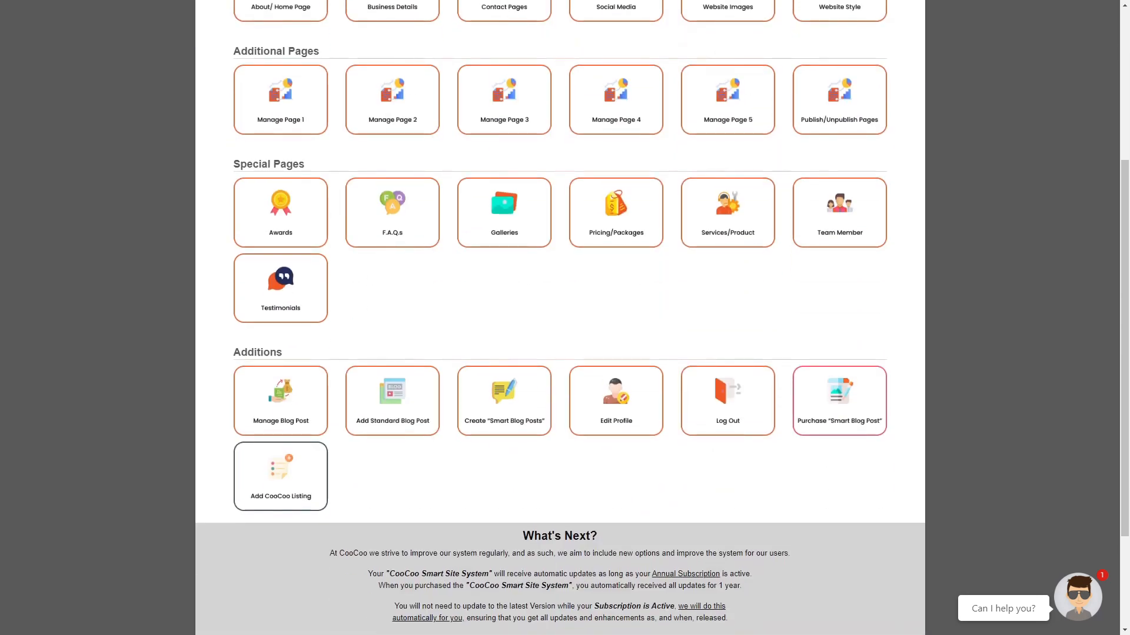
{"action": "scroll", "scroll_direction": "up", "scroll_amount": 3}
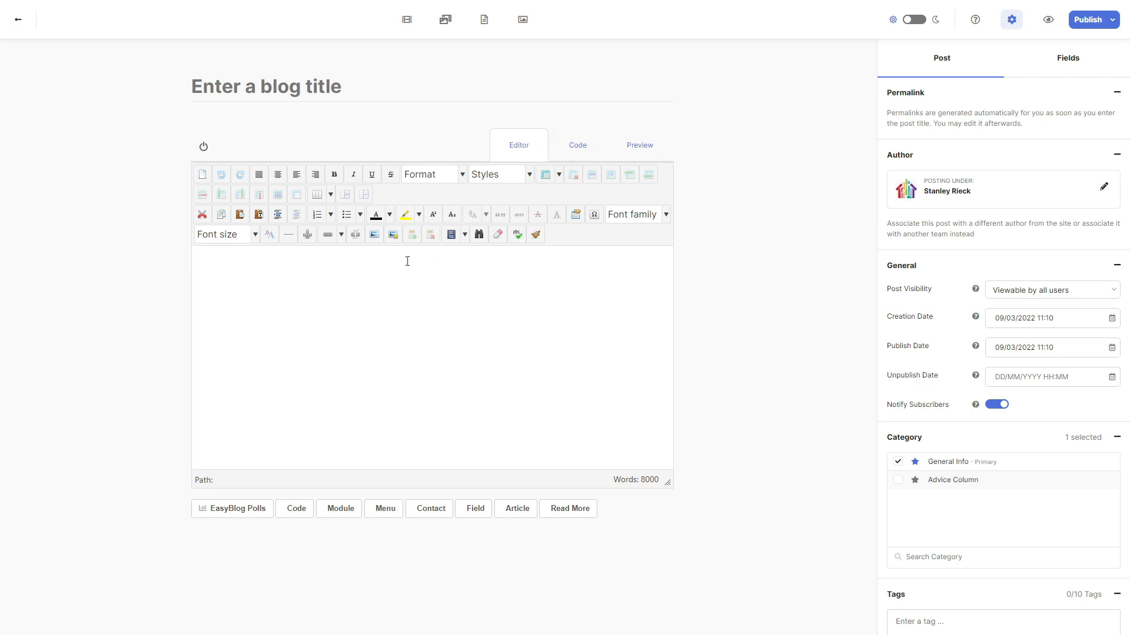
Enter the title 'Enter title here' and the body text 'add blog post'
{"action": "left_click", "coordinate": [397, 87]}
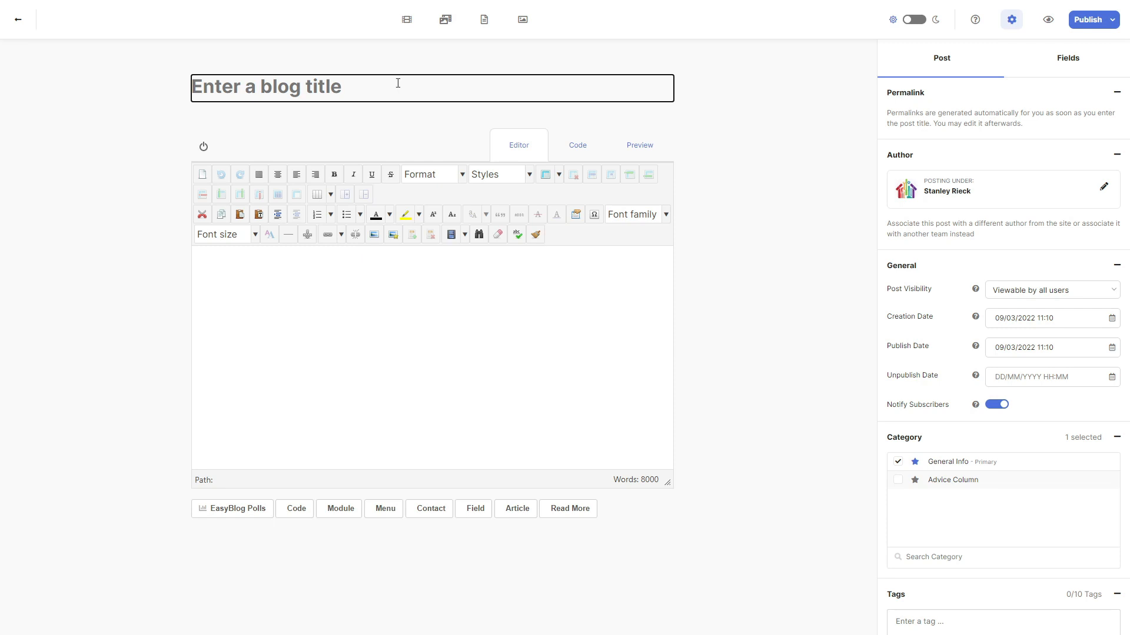
{"action": "type", "text": "Enter t"}
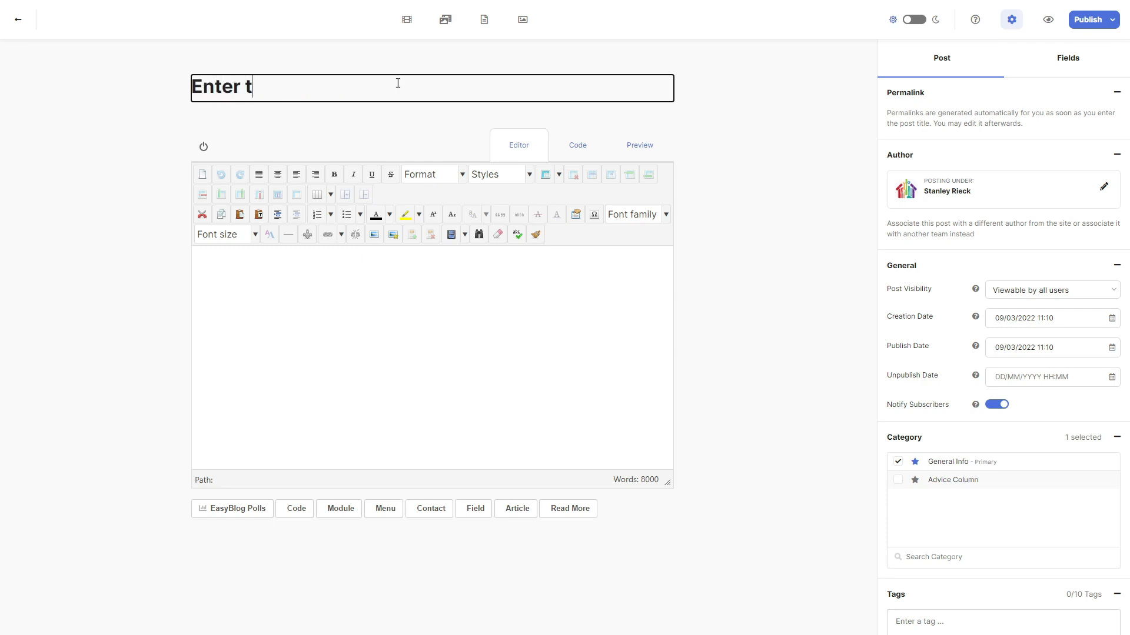
{"action": "type", "text": "itle here"}
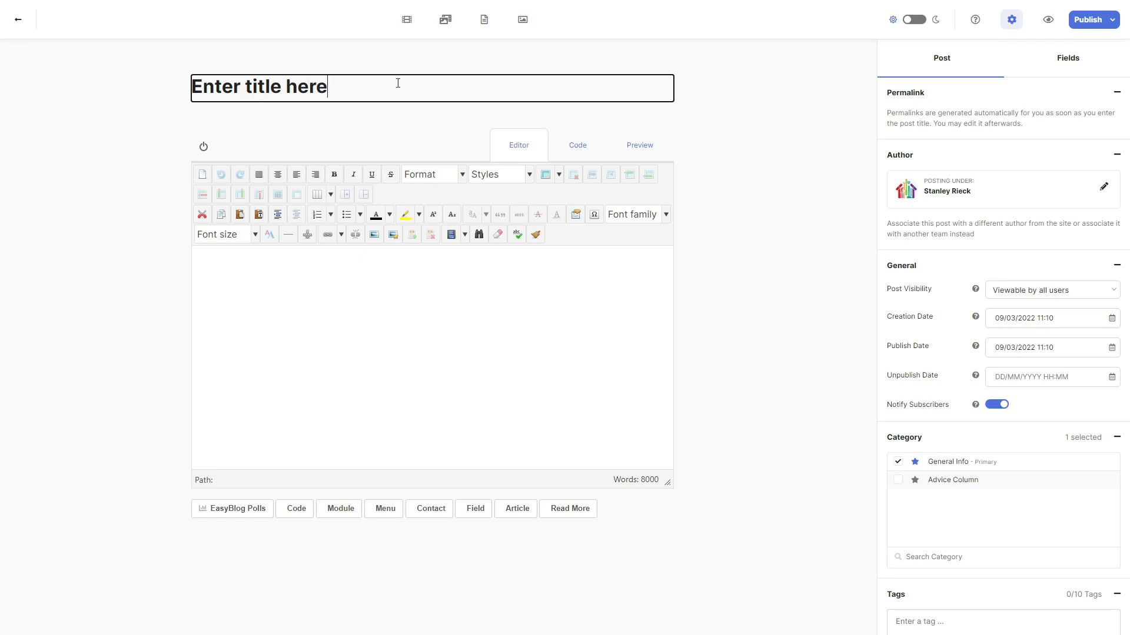
{"action": "type", "text": "a"}
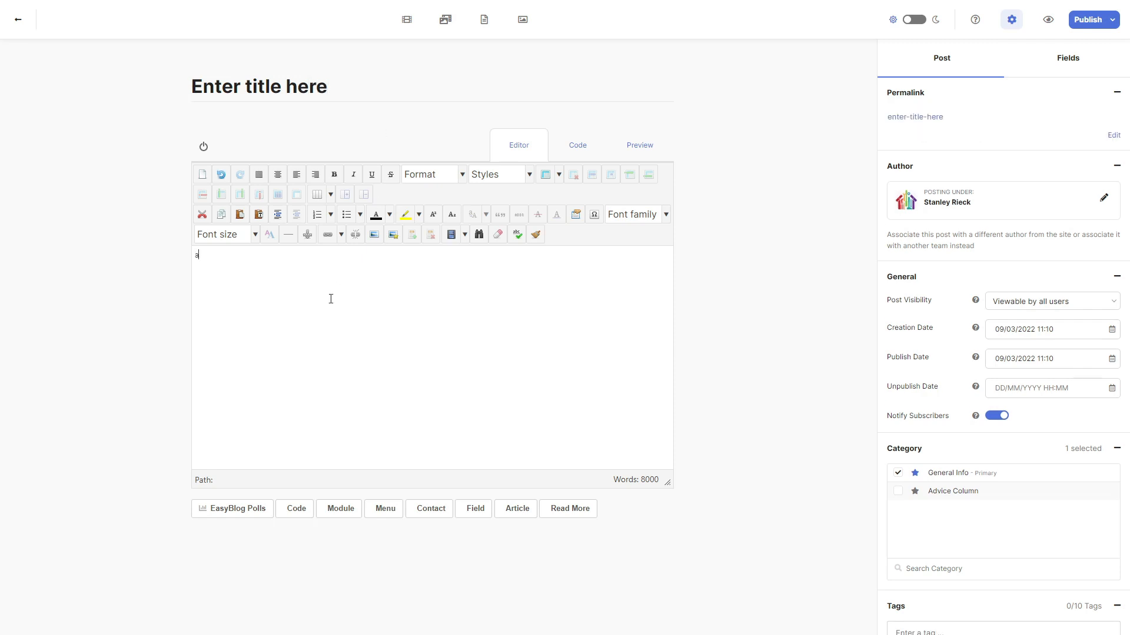
{"action": "type", "text": "dd b"}
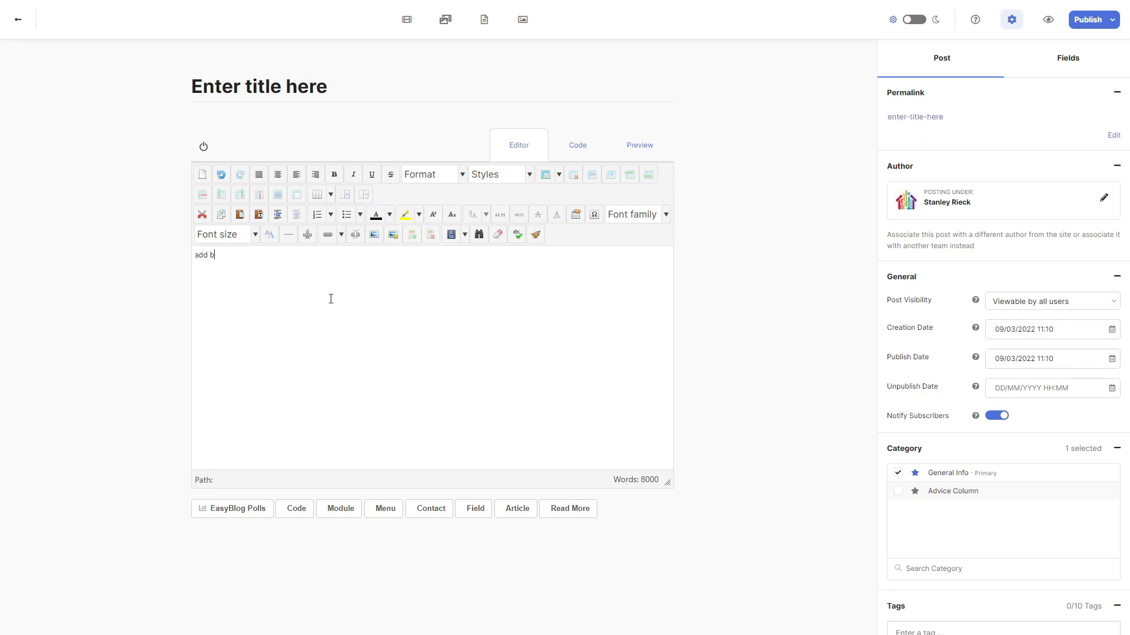
{"action": "type", "text": "log post"}
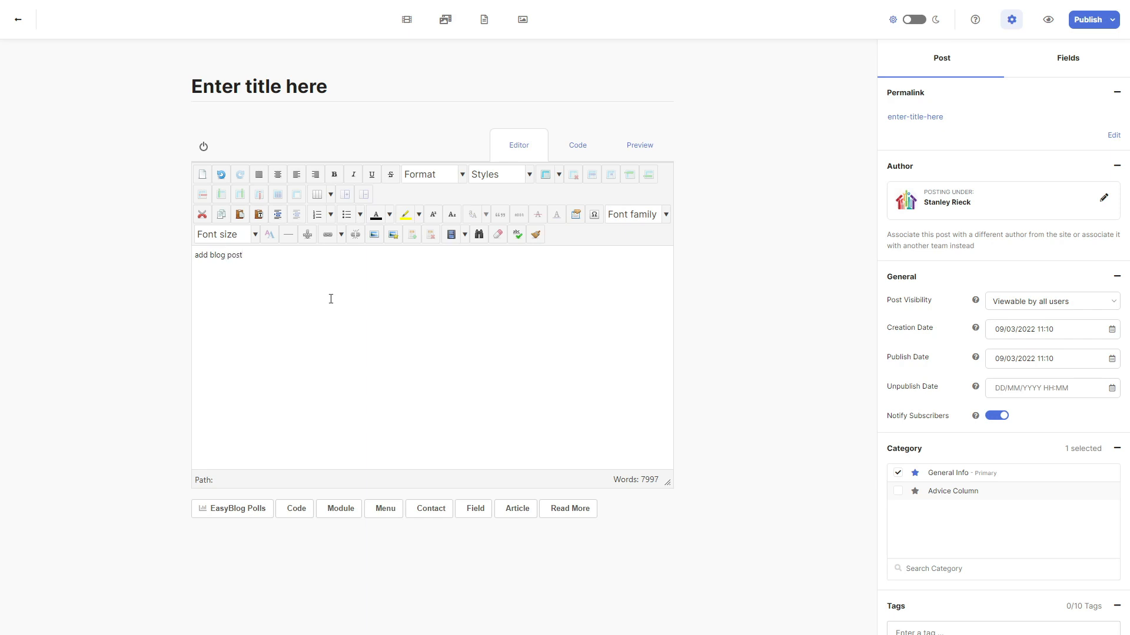
{"action": "mouse_move", "coordinate": [1012, 305]}
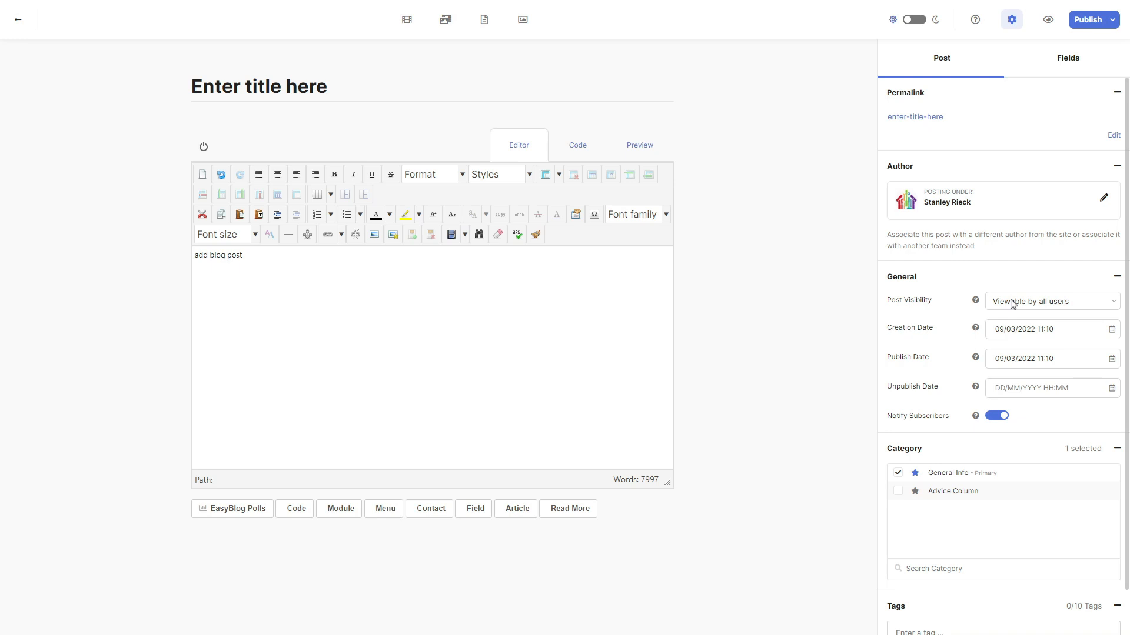
Set the creation date to 7 March 2022 from the calendar picker
{"action": "left_click", "coordinate": [1048, 329]}
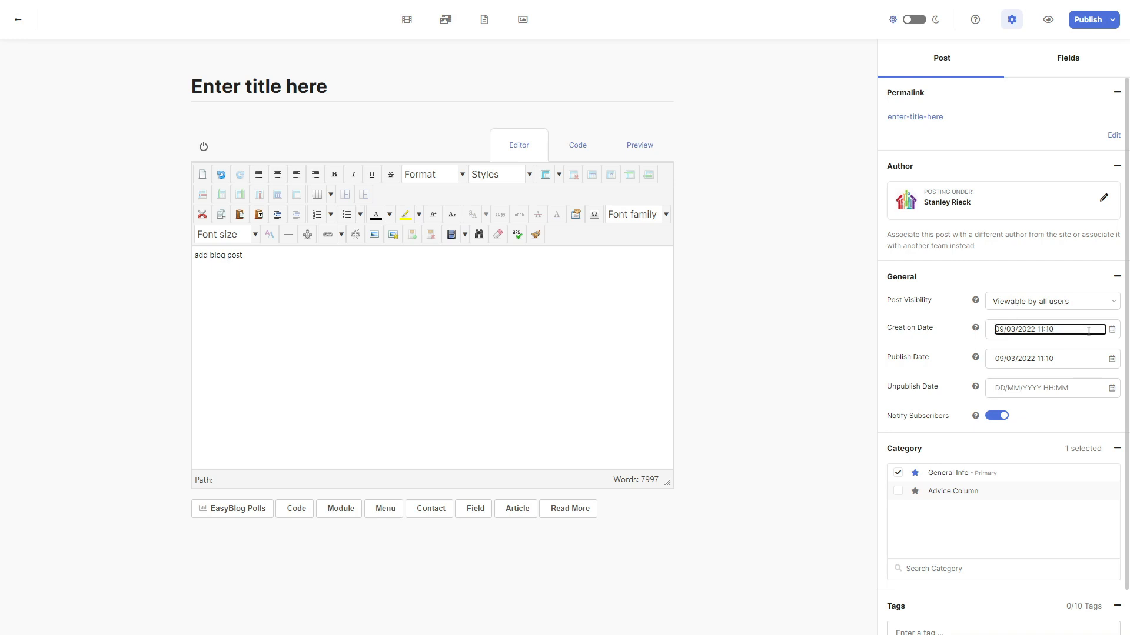
{"action": "left_click", "coordinate": [1051, 330]}
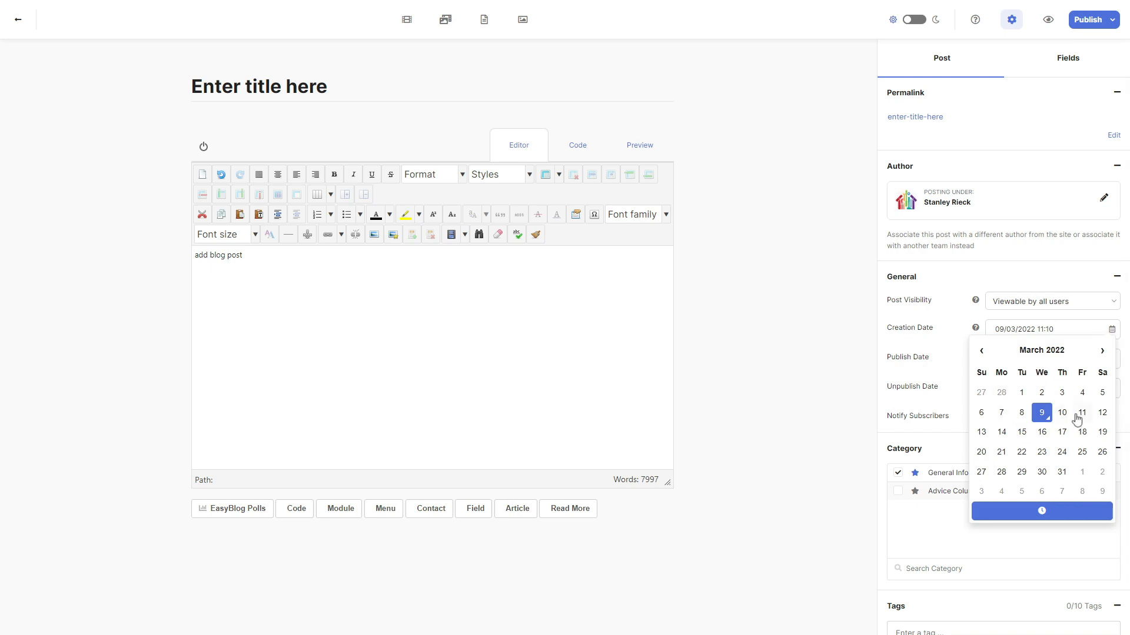
{"action": "left_click", "coordinate": [1022, 393]}
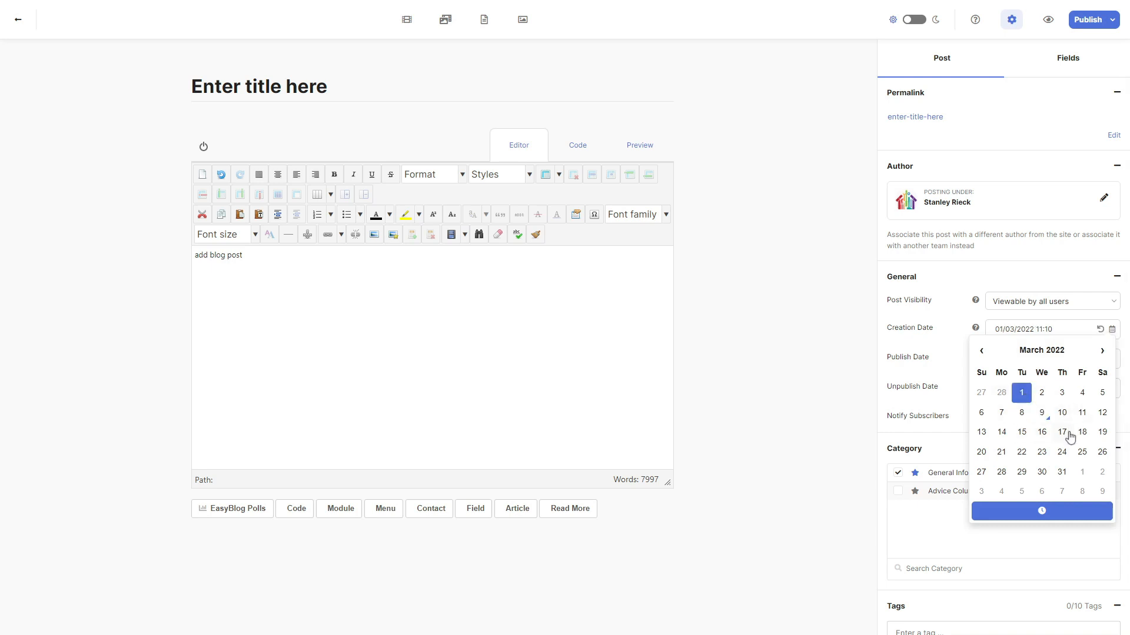
{"action": "left_click", "coordinate": [1001, 413]}
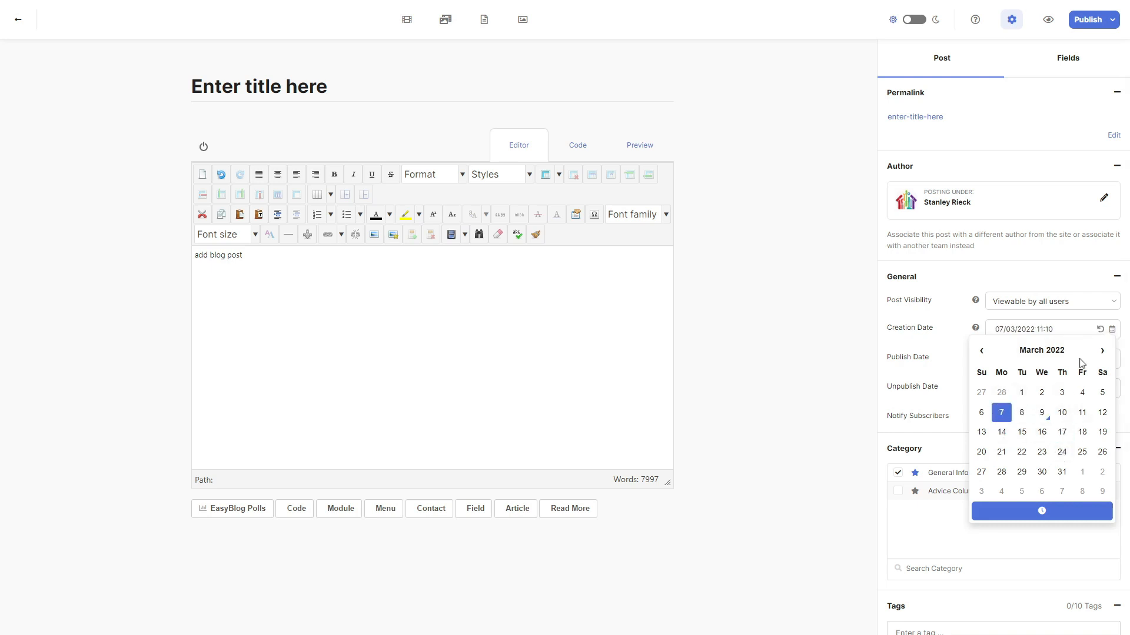
Refresh the General panel and set the unpublish date to 31/03/2022 13:10
{"action": "left_click", "coordinate": [1115, 277]}
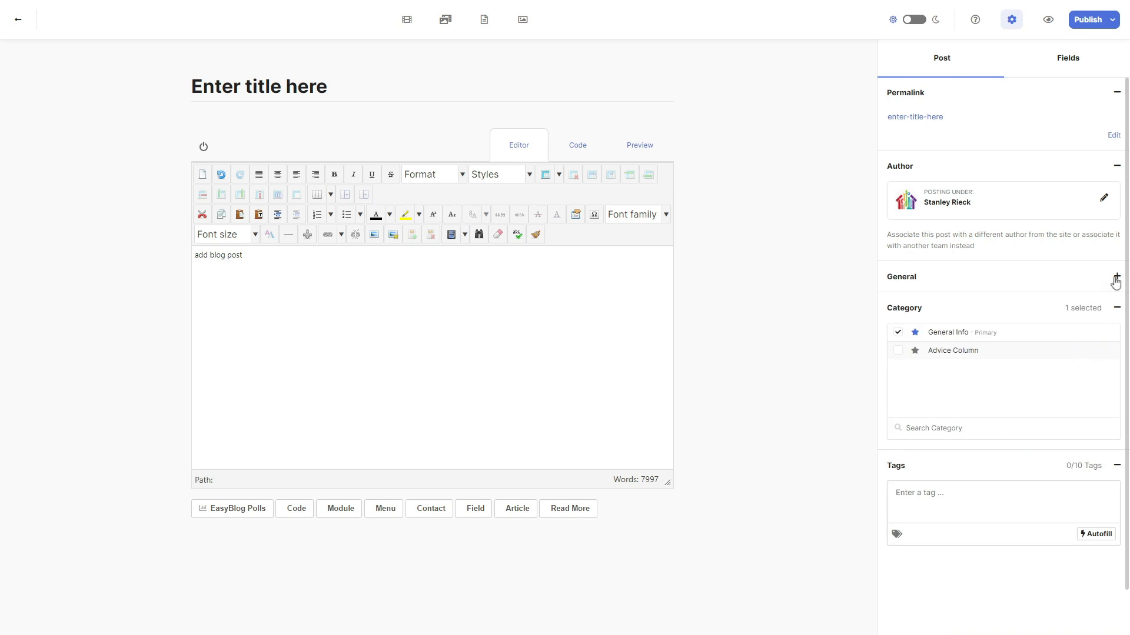
{"action": "left_click", "coordinate": [1116, 280]}
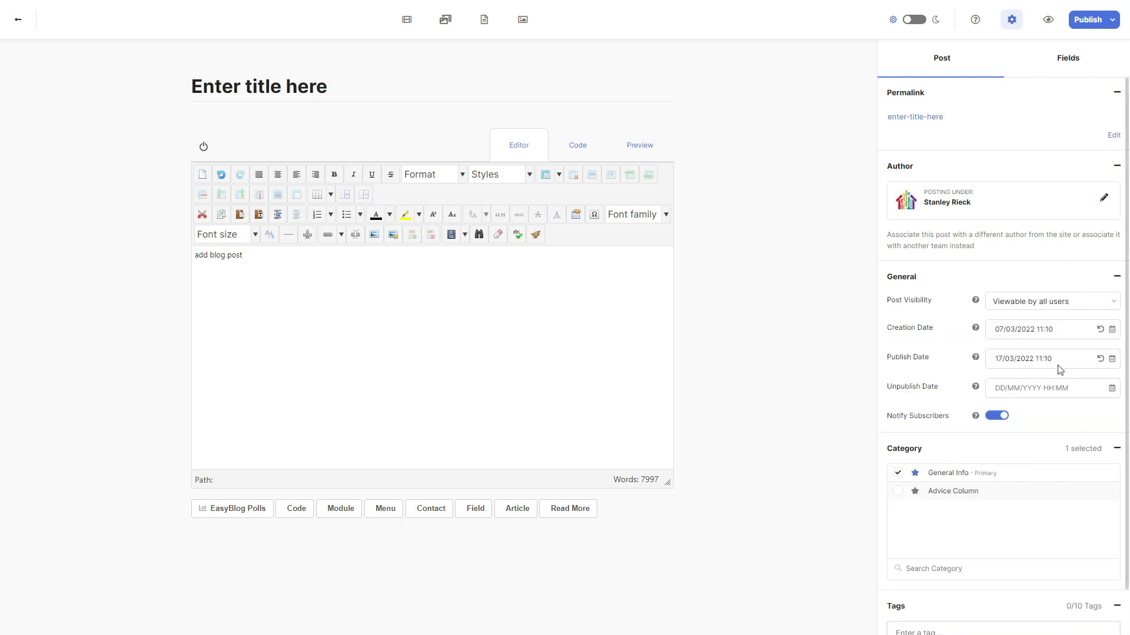
{"action": "left_click", "coordinate": [1047, 389]}
{"action": "type", "text": "31/03/2022 13:10"}
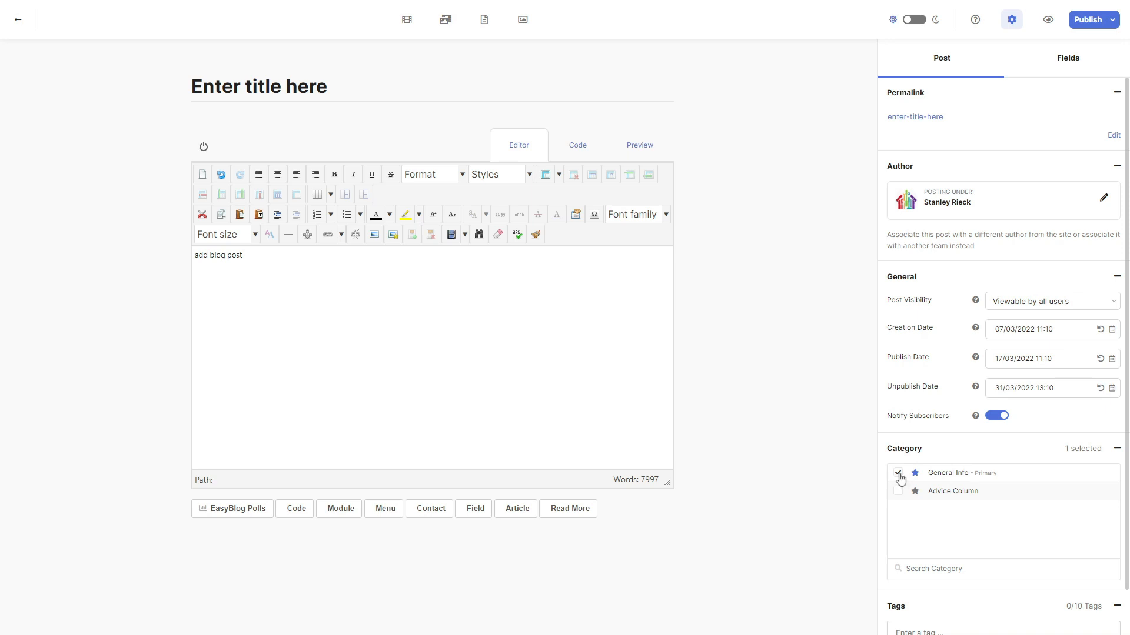
Make General Info the primary category with Advice Column as the second
{"action": "left_click", "coordinate": [898, 491]}
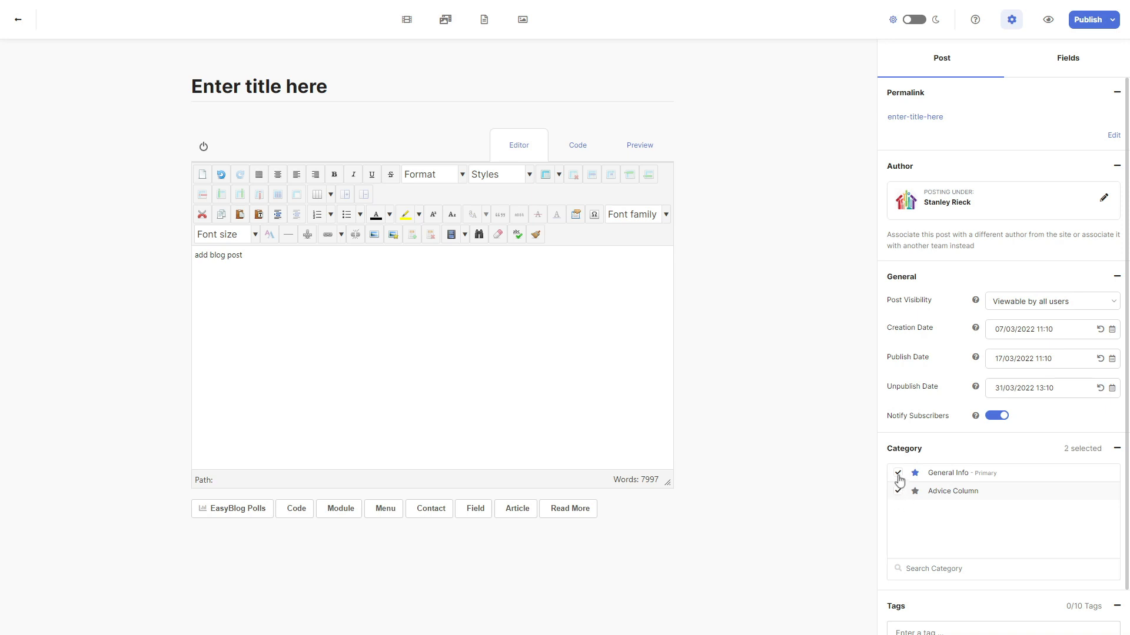
{"action": "left_click", "coordinate": [914, 491]}
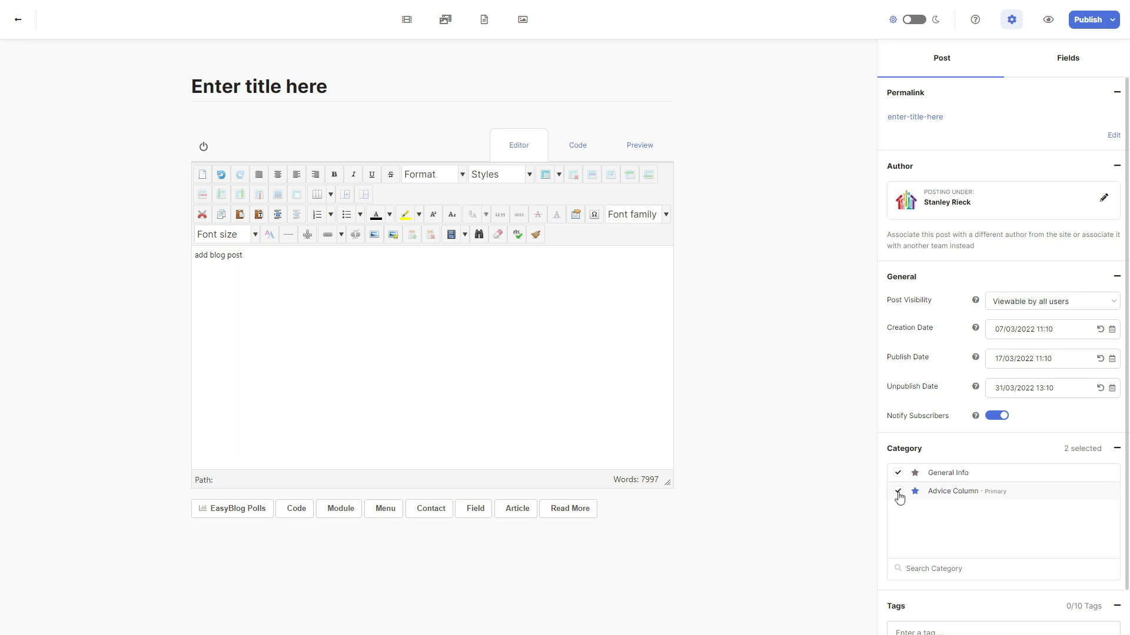
{"action": "left_click", "coordinate": [898, 491]}
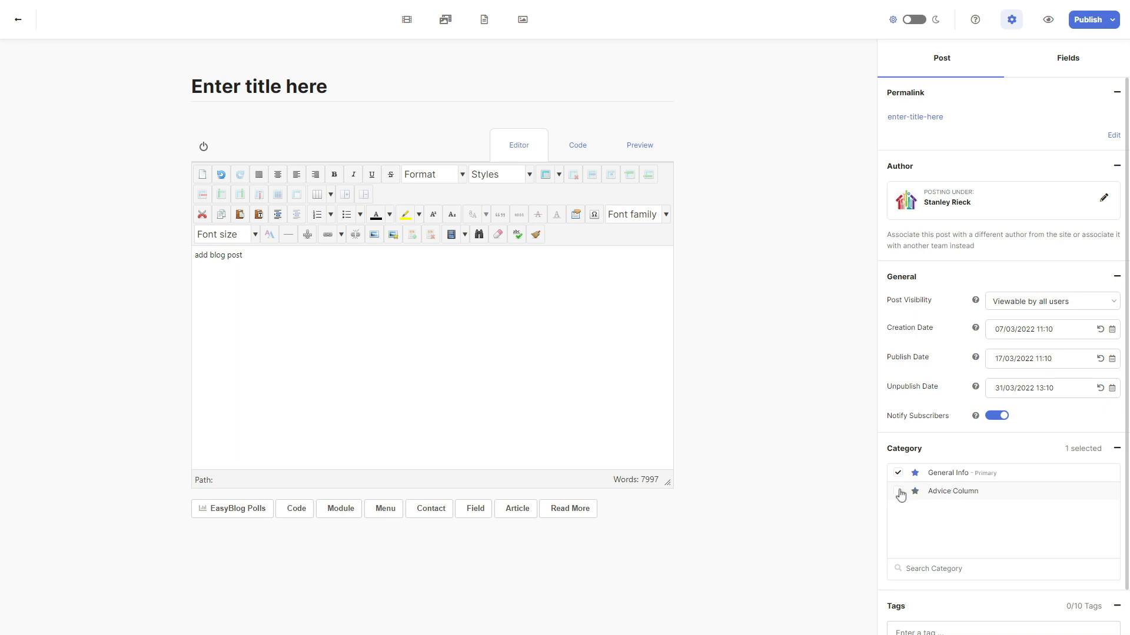
{"action": "left_click", "coordinate": [898, 492]}
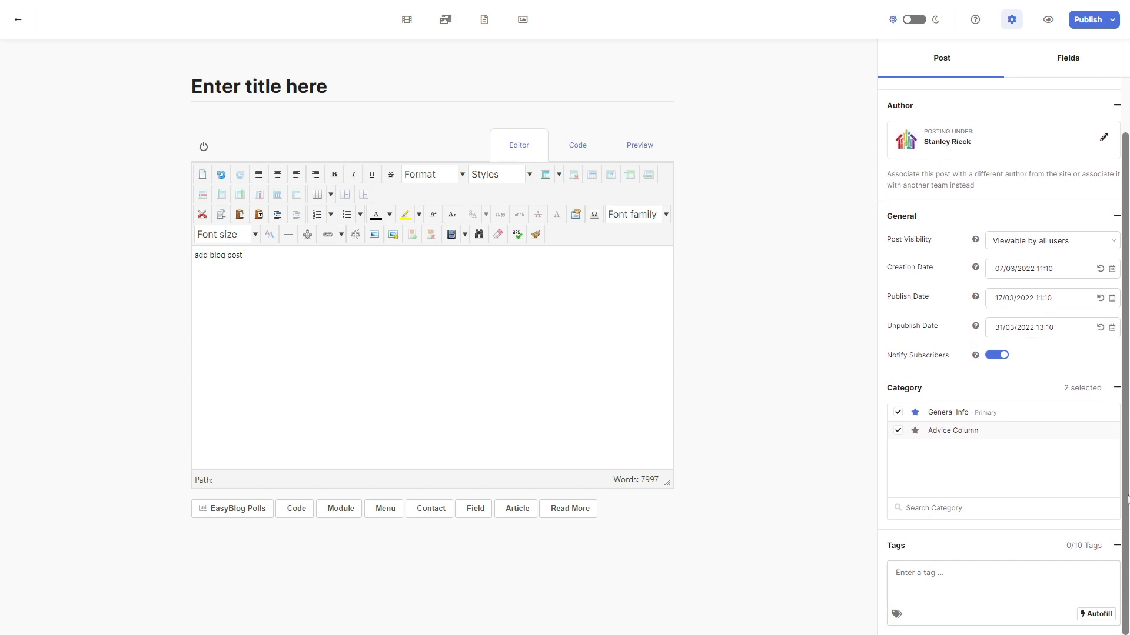
{"action": "left_click", "coordinate": [1092, 614]}
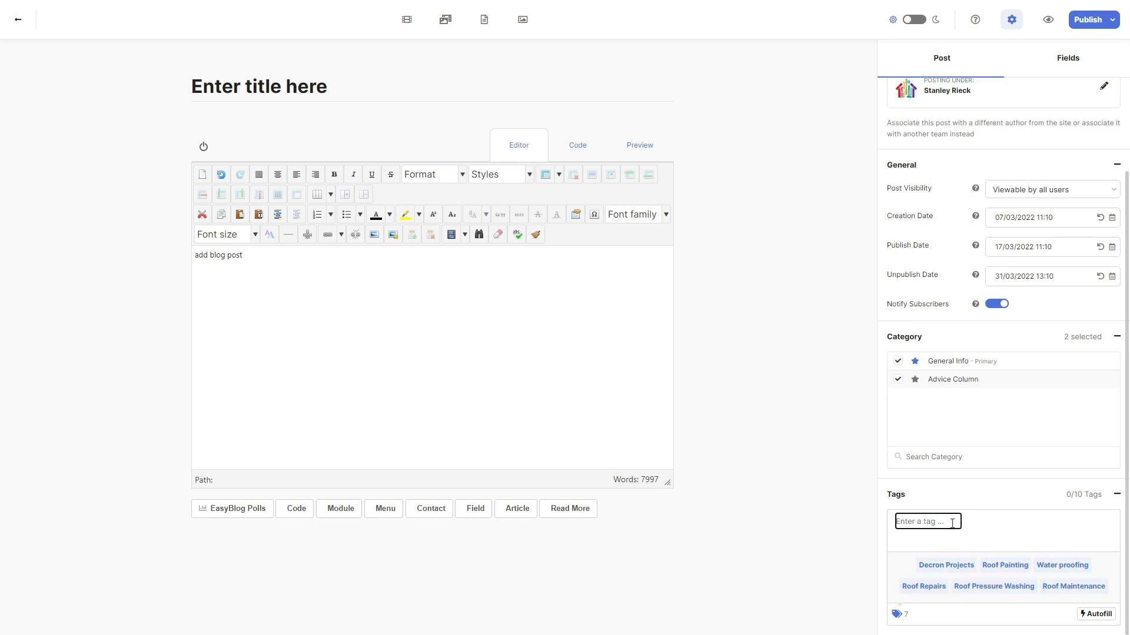
Add the tag 'my new tag' to the post
{"action": "type", "text": "my new ta"}
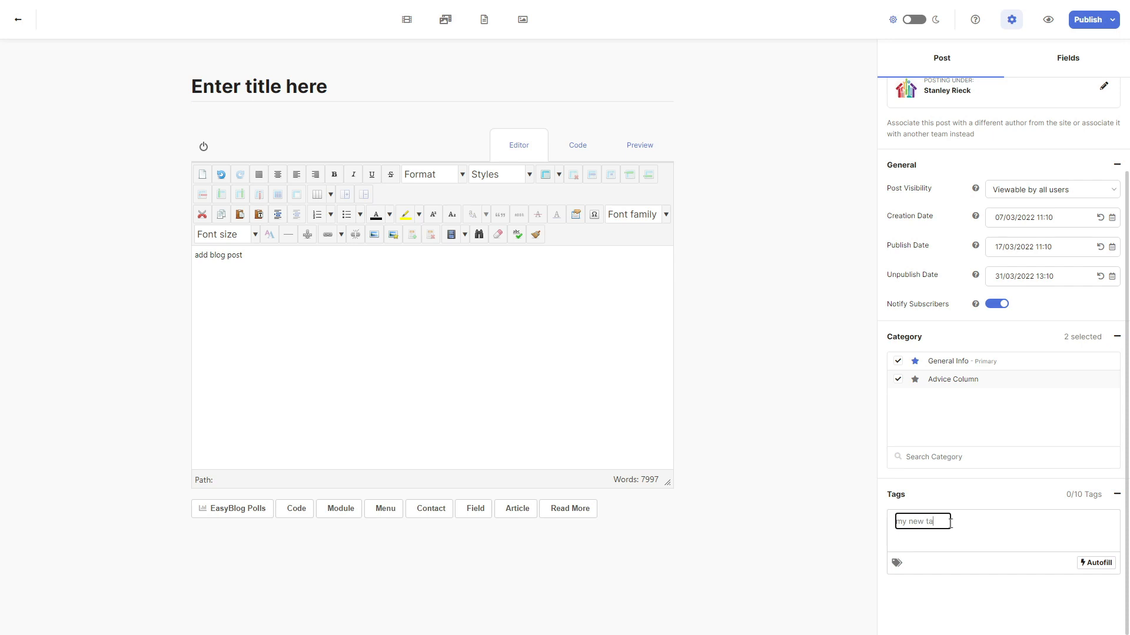
{"action": "key", "text": "Enter"}
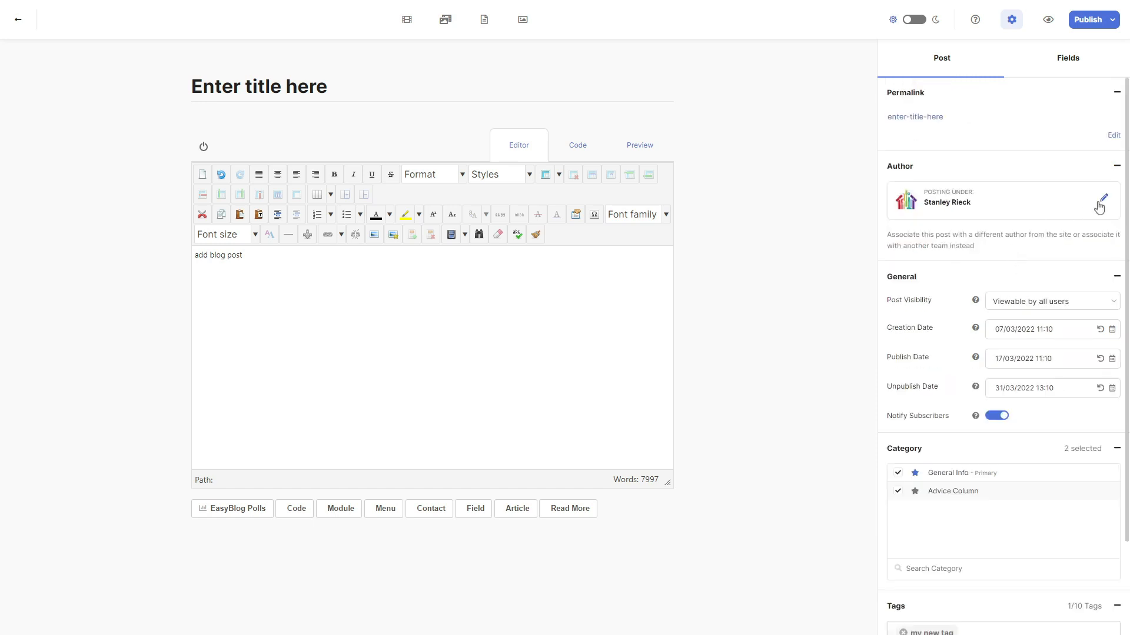
Replace Stanley Rieck with CooCoo Team as the post's author
{"action": "left_click", "coordinate": [1103, 201]}
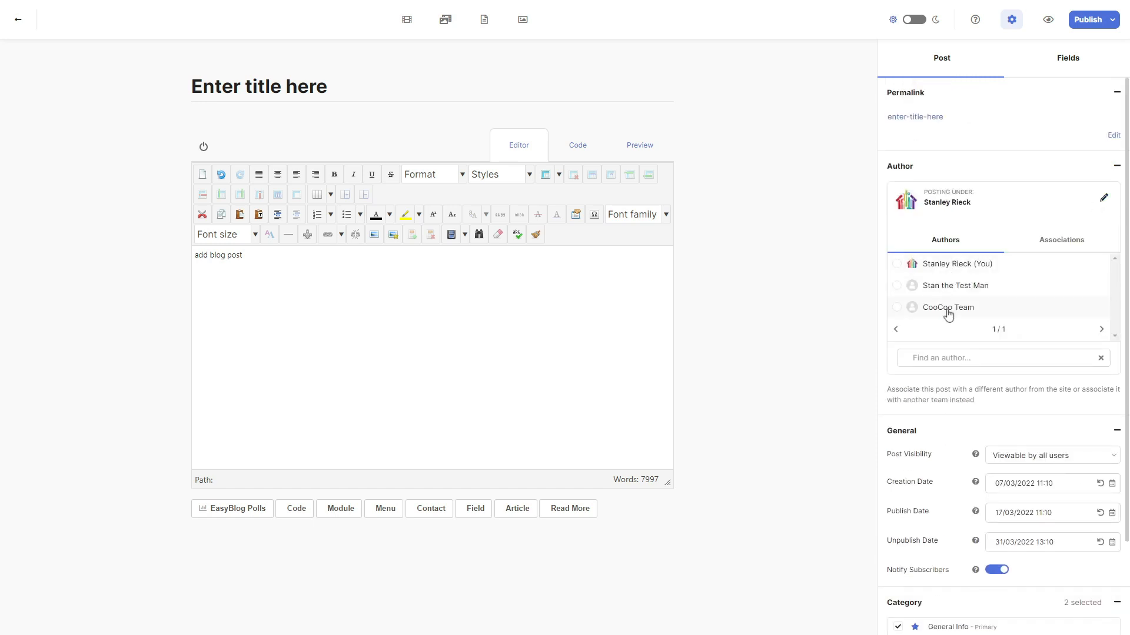
{"action": "mouse_move", "coordinate": [950, 276]}
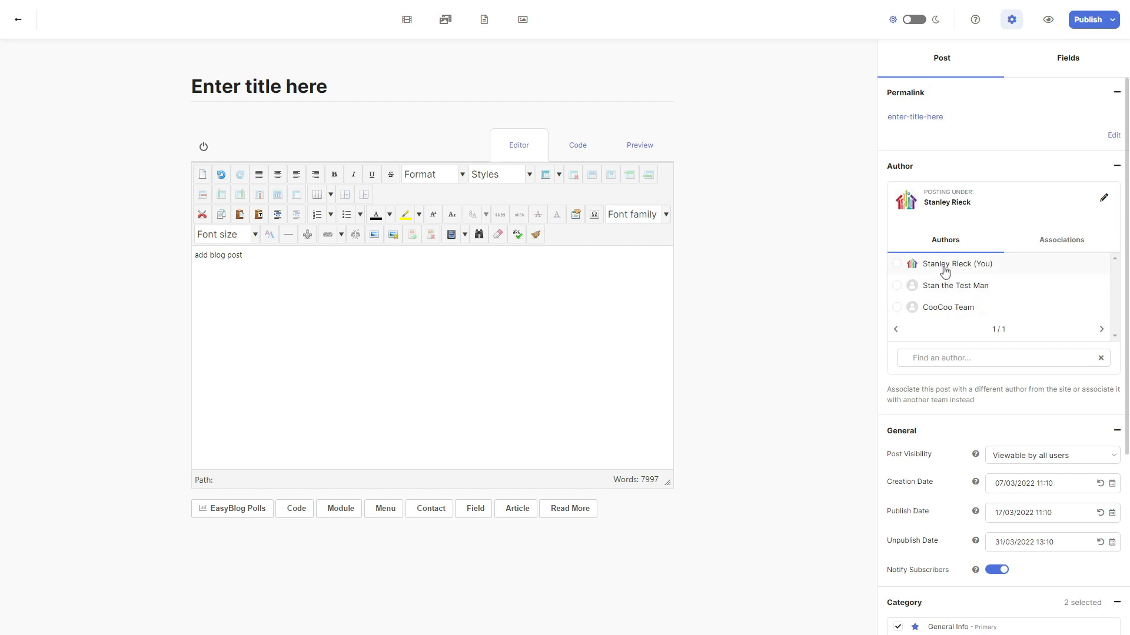
{"action": "mouse_move", "coordinate": [941, 285]}
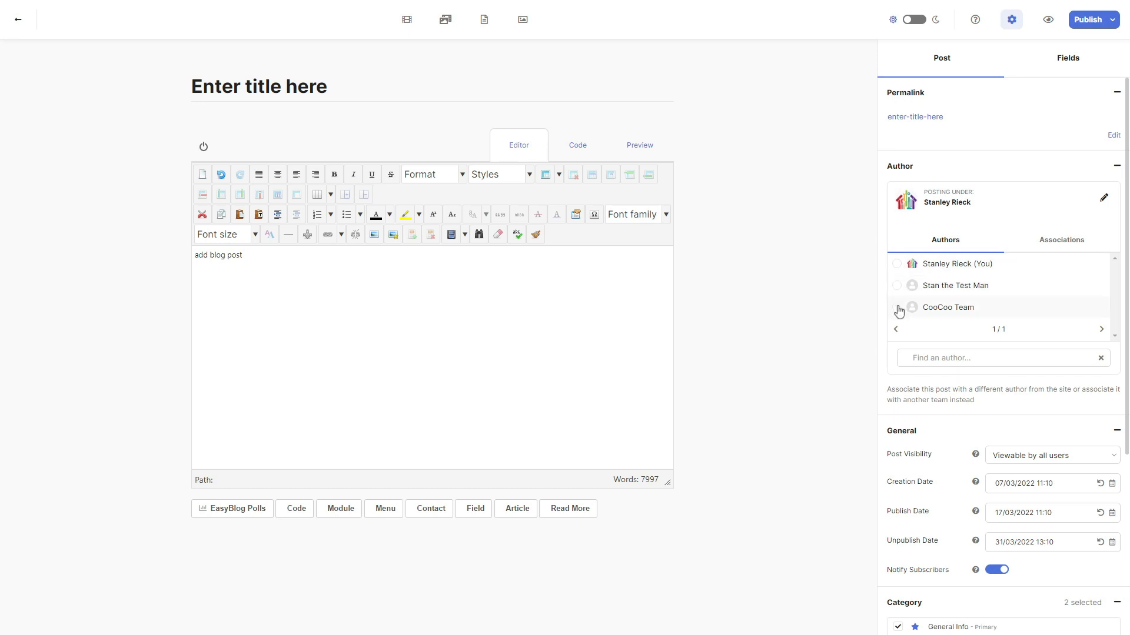
{"action": "left_click", "coordinate": [896, 307]}
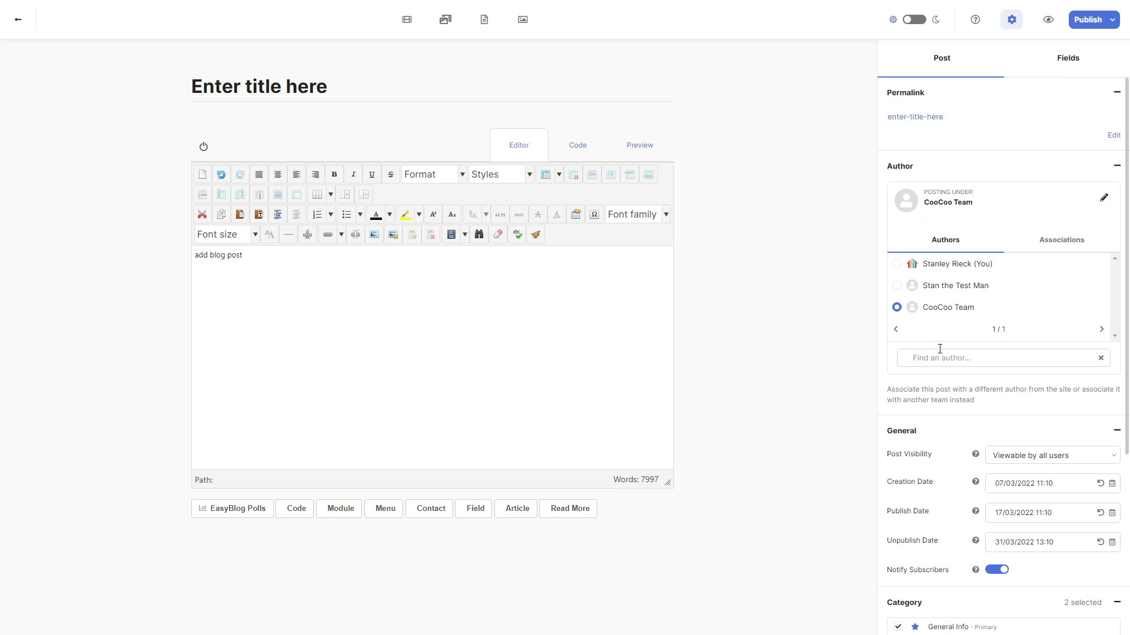
{"action": "left_click", "coordinate": [1111, 20]}
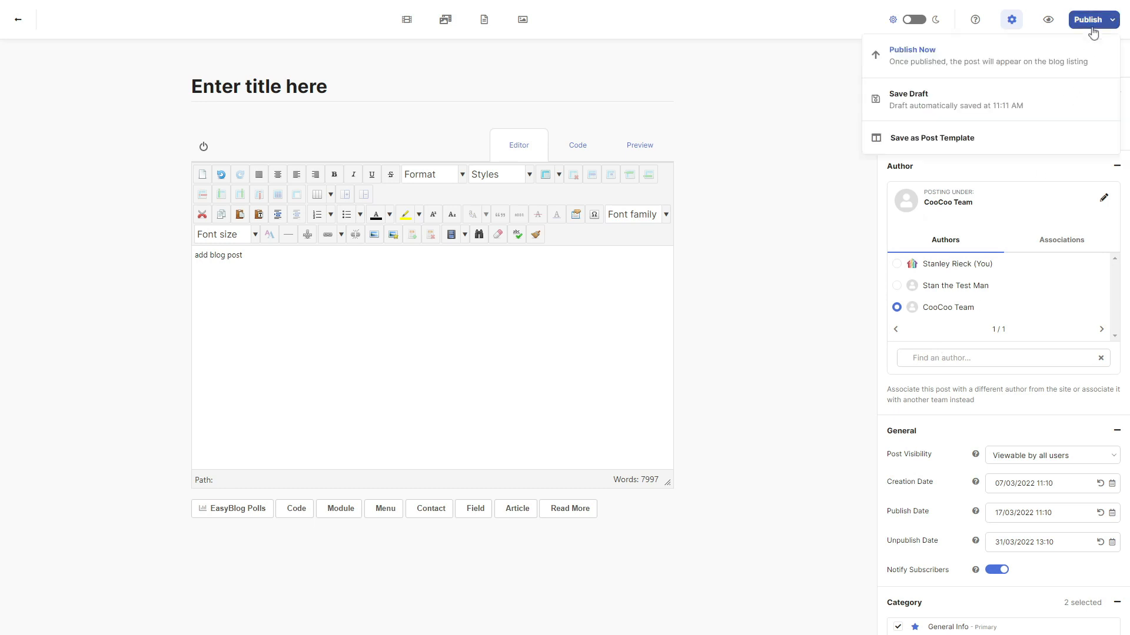
{"action": "mouse_move", "coordinate": [921, 62]}
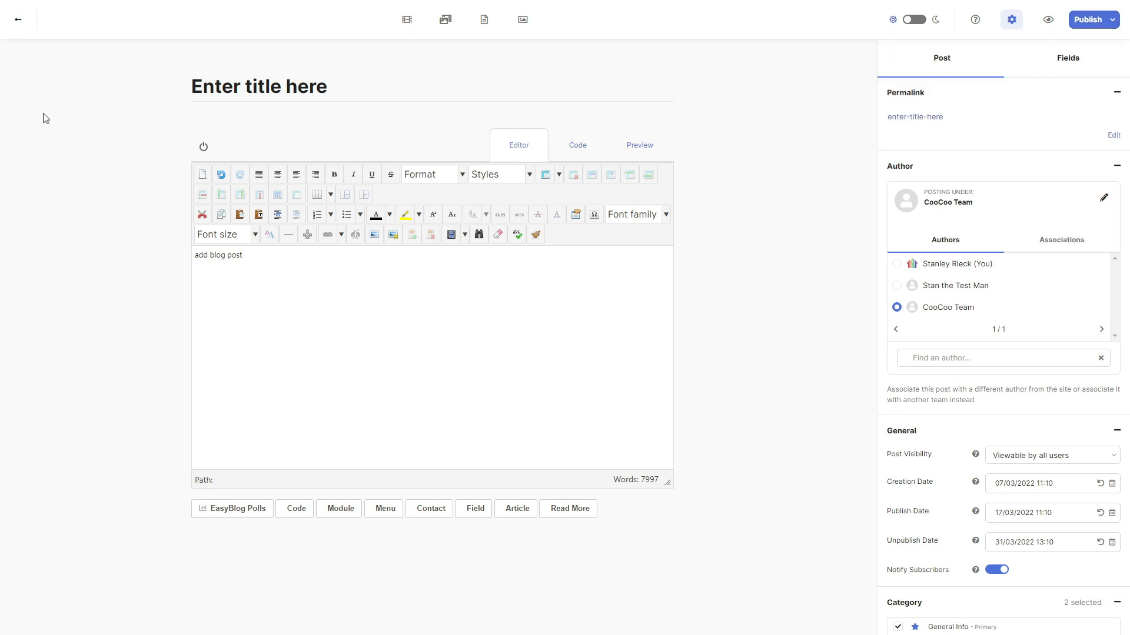
{"action": "mouse_move", "coordinate": [1041, 405]}
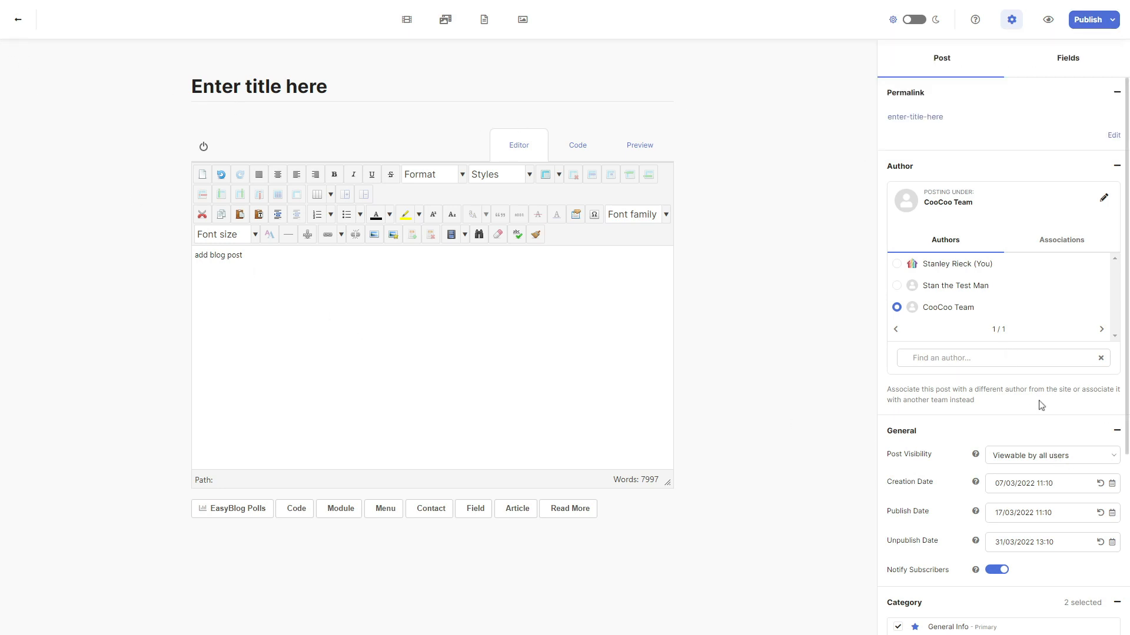
Show the Publish Now, Save Draft and Save as Post Template options
{"action": "scroll", "scroll_direction": "down", "scroll_amount": 3}
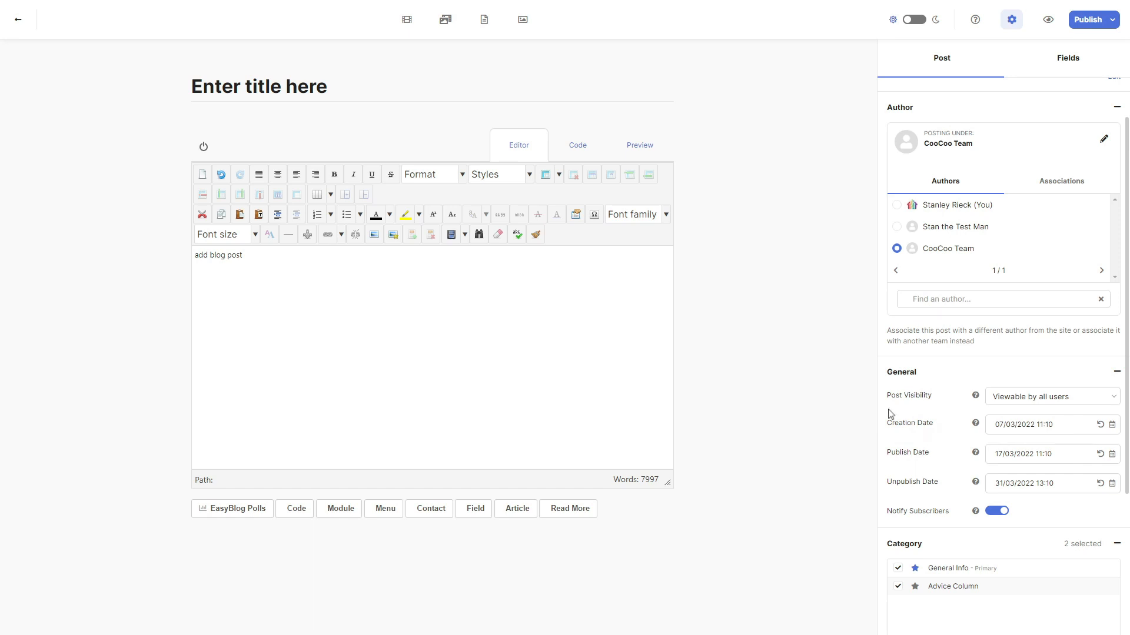
{"action": "mouse_move", "coordinate": [1077, 36]}
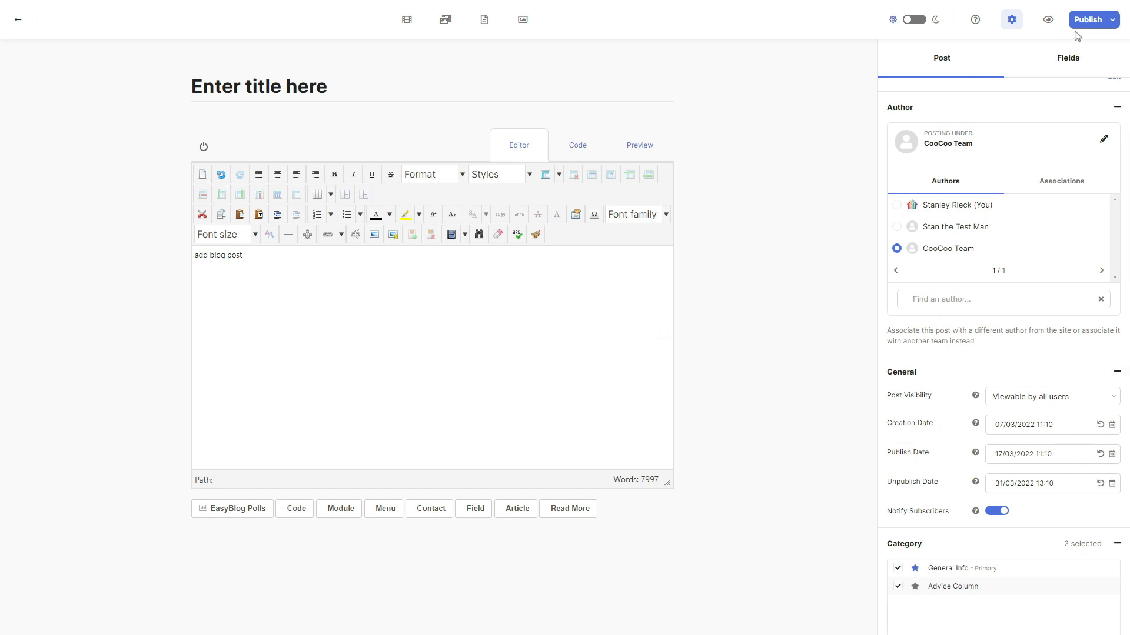
{"action": "left_click", "coordinate": [1110, 19]}
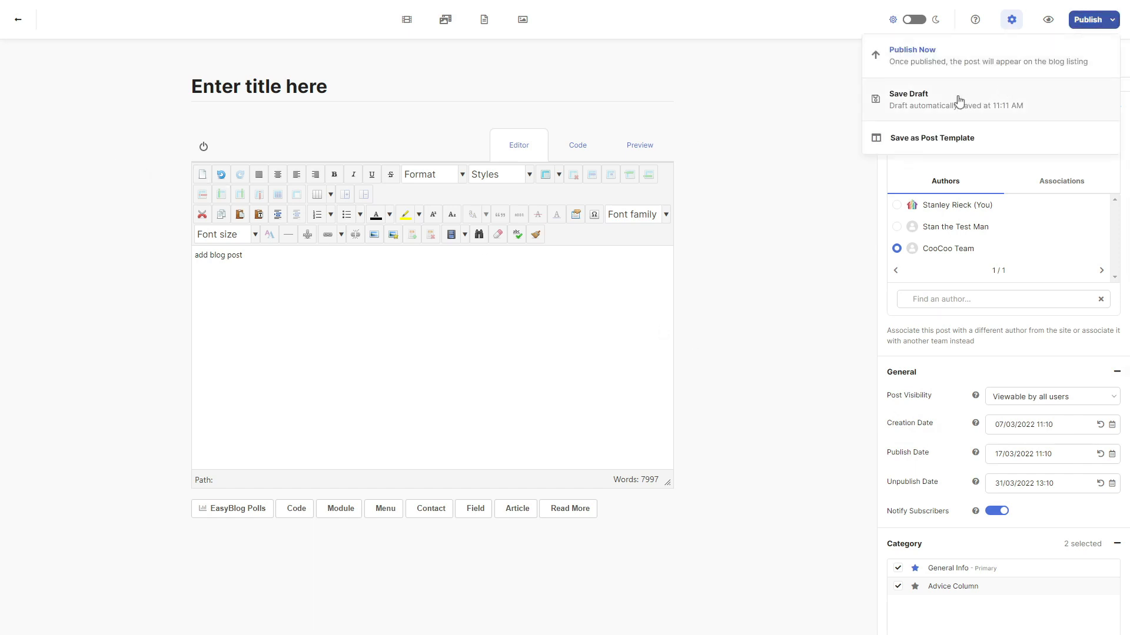
{"action": "mouse_move", "coordinate": [956, 144]}
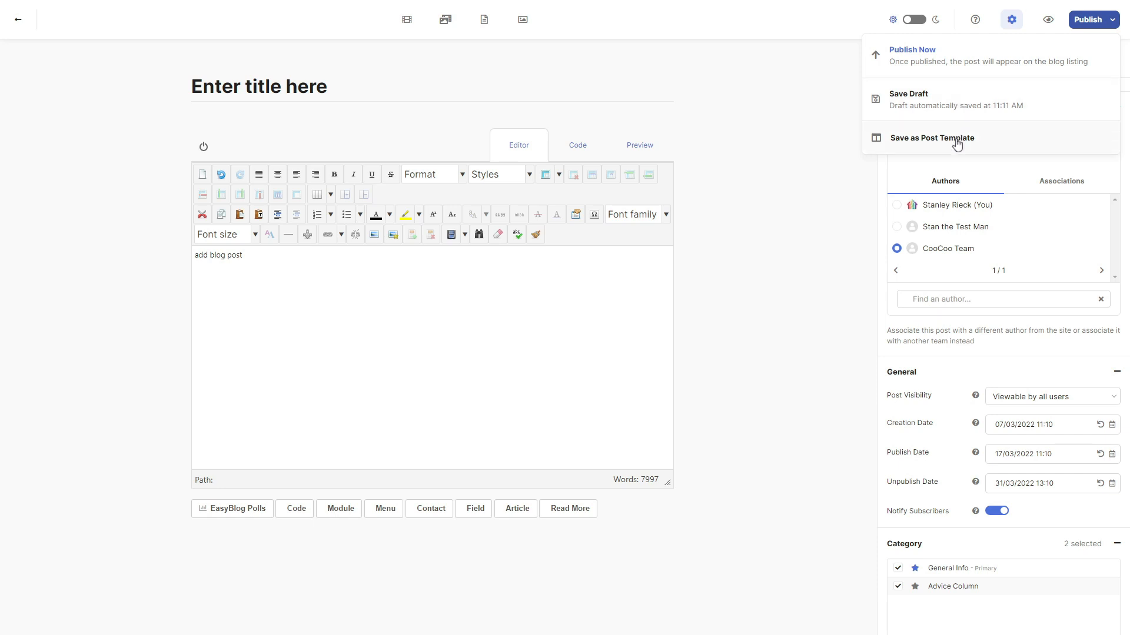
{"action": "mouse_move", "coordinate": [604, 158]}
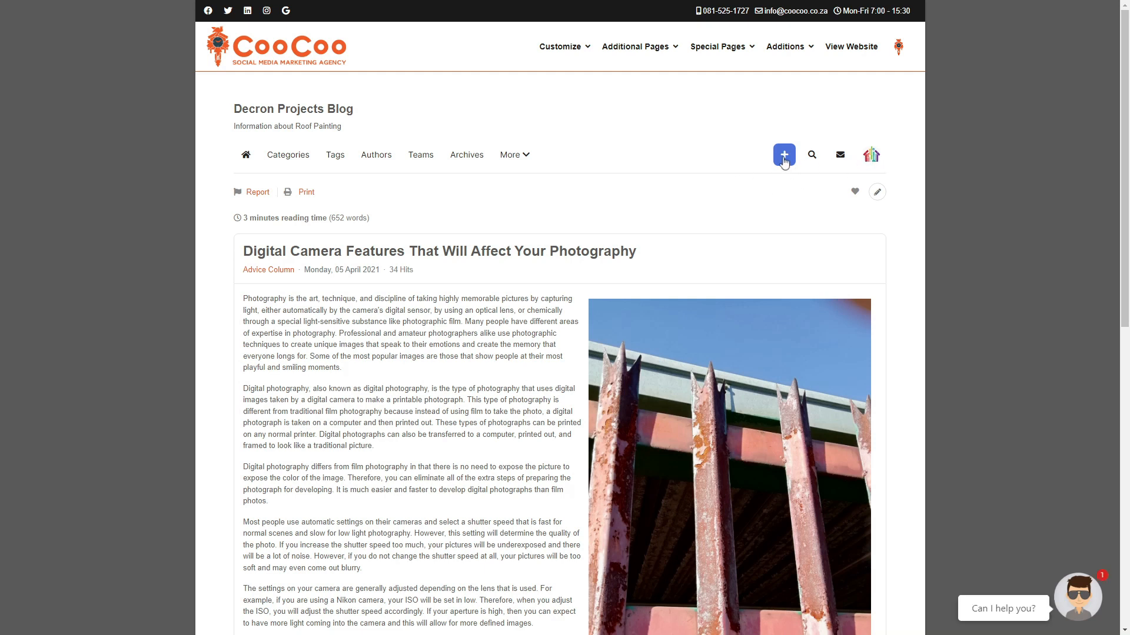
Show the Create New menu with the Blog Post option on the Decron Projects Blog
{"action": "left_click", "coordinate": [784, 154]}
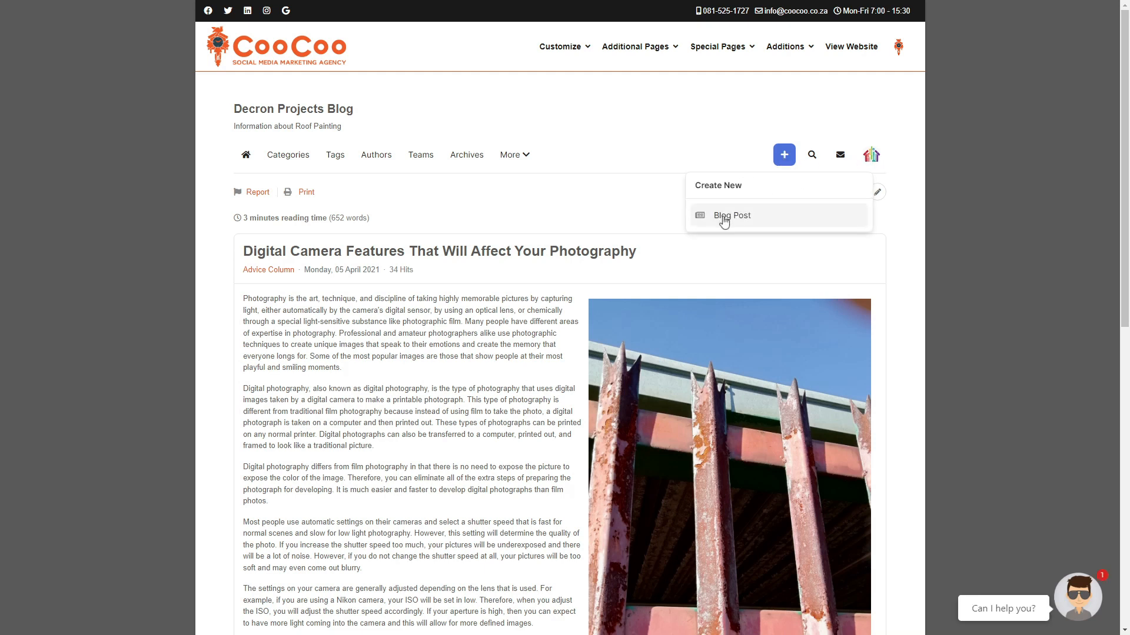